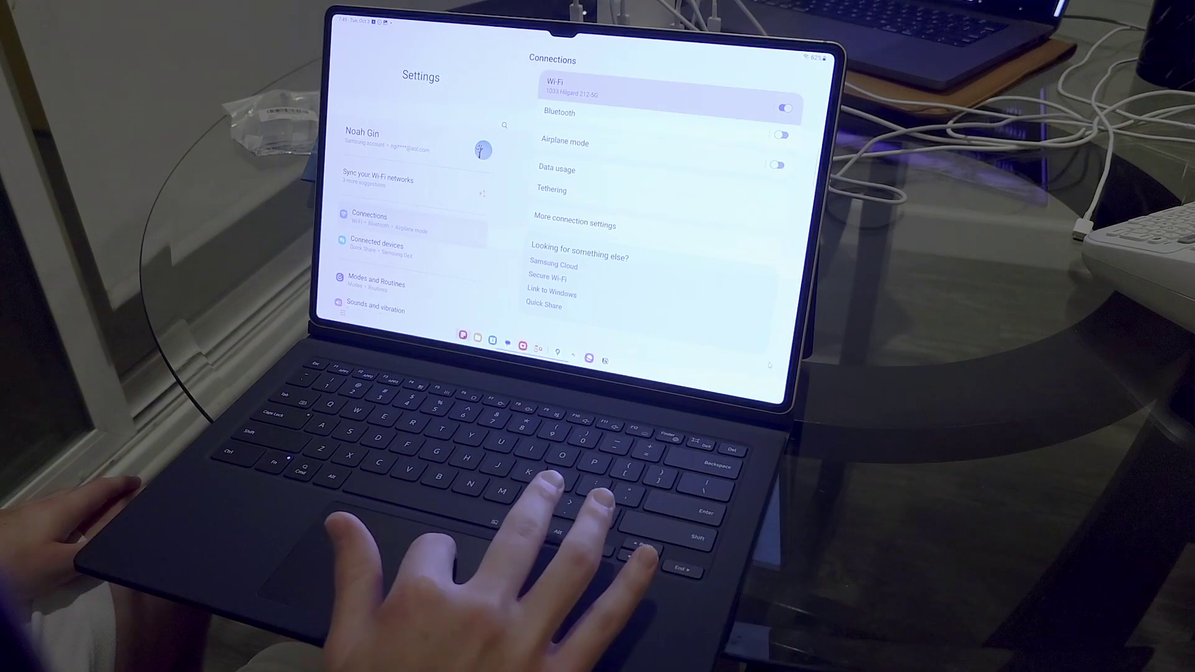
- Open Data usage under Connections to view 5.30 GB of Wi-Fi data used
click(556, 169)
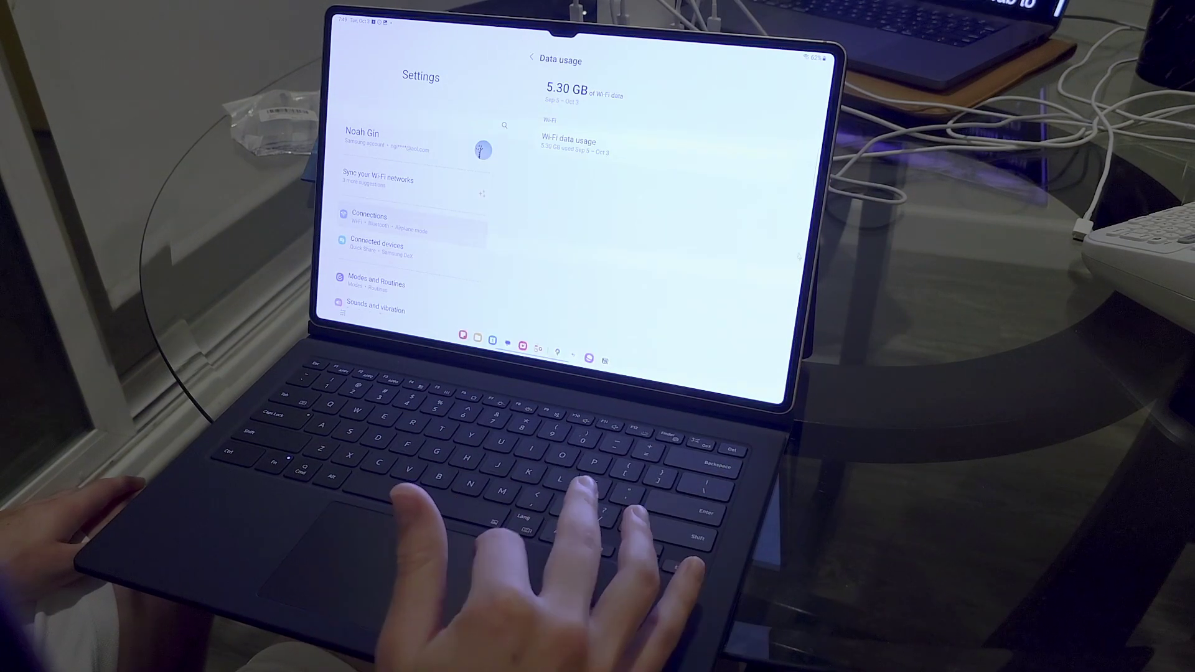